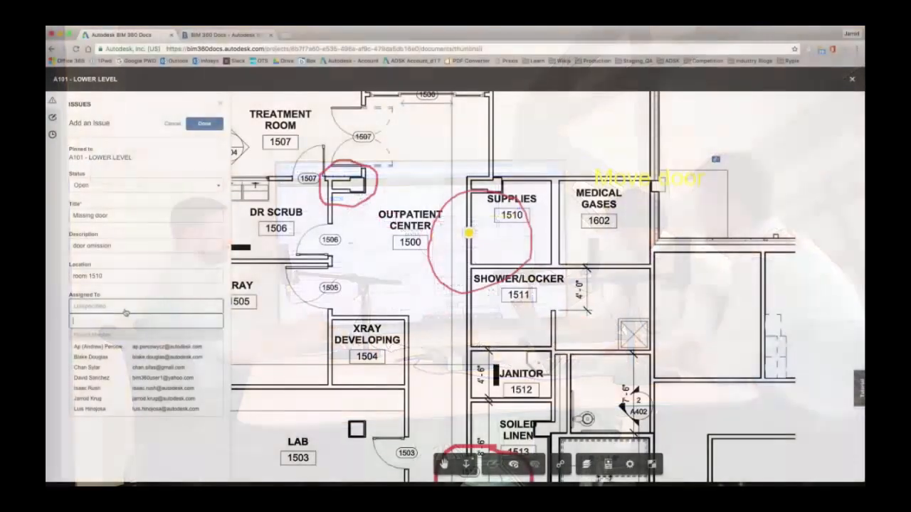
Assign the Missing door issue to the first project member with due date 09/29/2016
{"action": "left_click", "coordinate": [92, 377]}
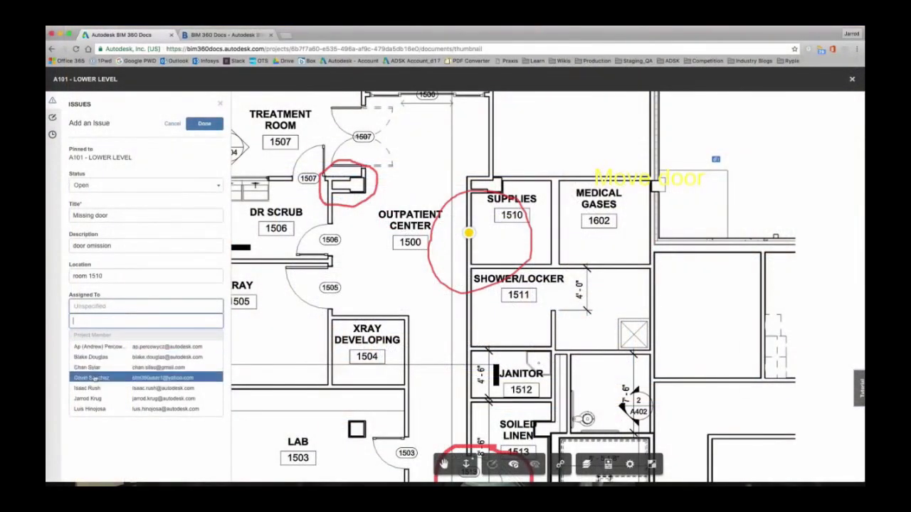
{"action": "mouse_move", "coordinate": [107, 347]}
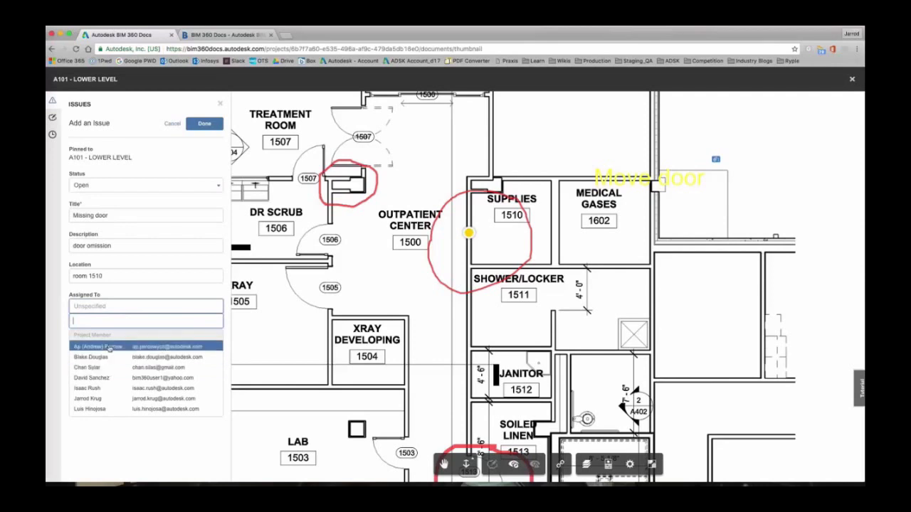
{"action": "left_click", "coordinate": [100, 347]}
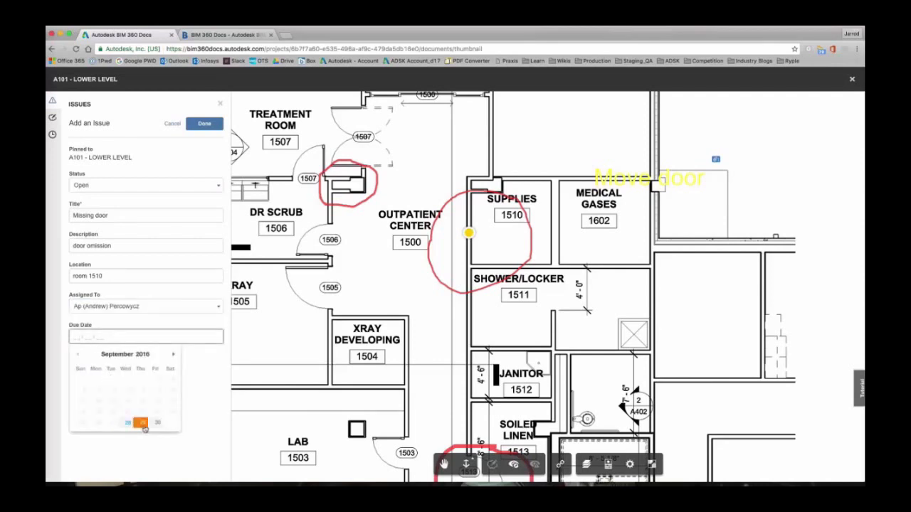
{"action": "left_click", "coordinate": [140, 422]}
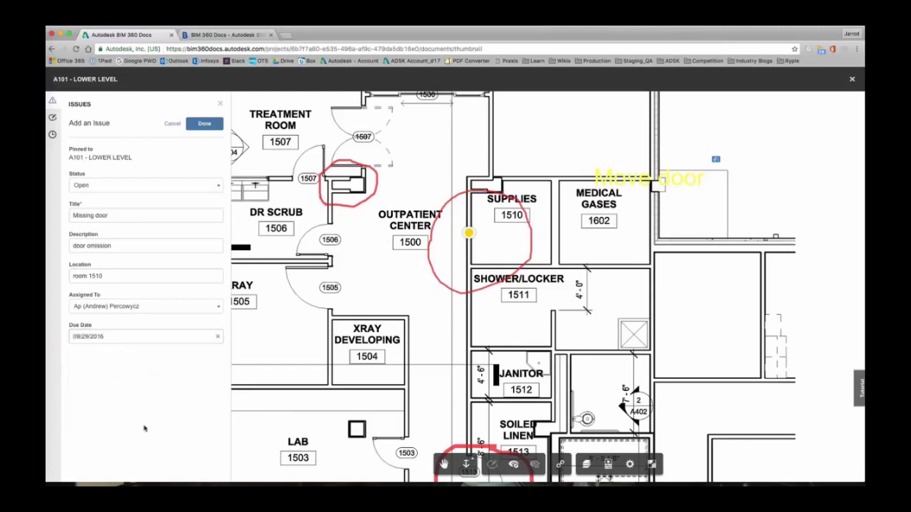
{"action": "mouse_move", "coordinate": [215, 161]}
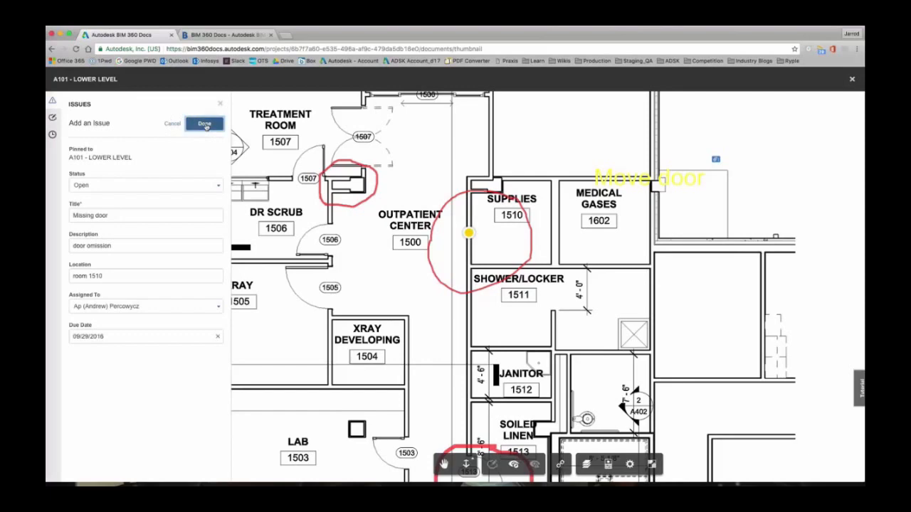
Save the Missing door issue onto sheet A101 with Done
{"action": "left_click", "coordinate": [204, 123]}
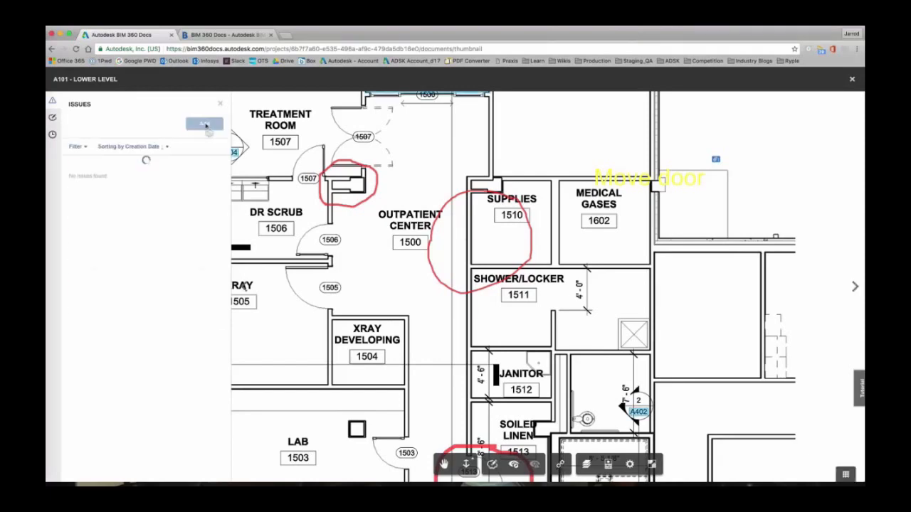
{"action": "left_click", "coordinate": [204, 122]}
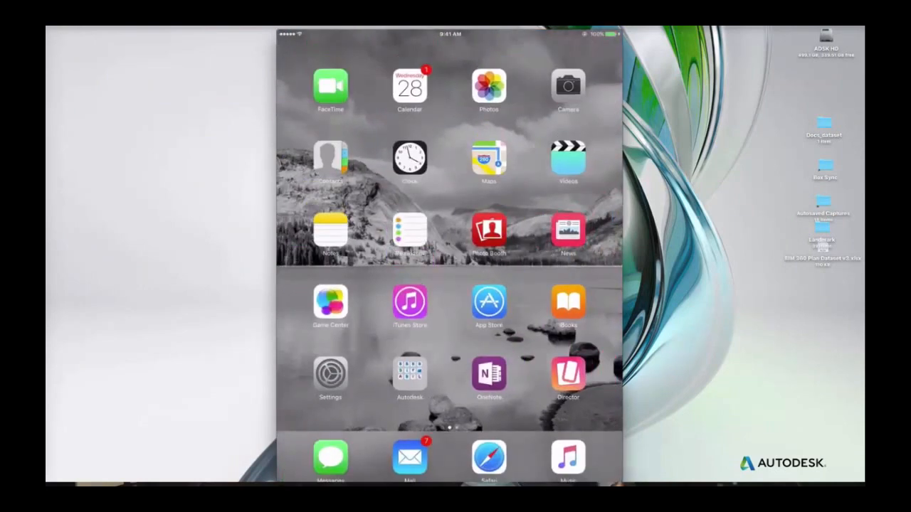
Launch BIM 360 Docs on the iPad to reach issue #18's official response form
{"action": "left_click", "coordinate": [410, 458]}
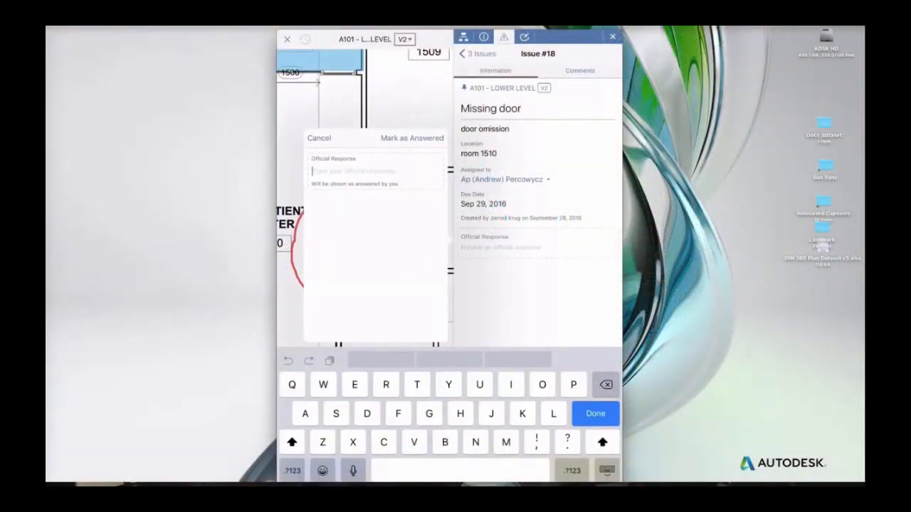
Enter the official response "Correct- will re-add in next post" for issue #18
{"action": "type", "text": "Correct-"}
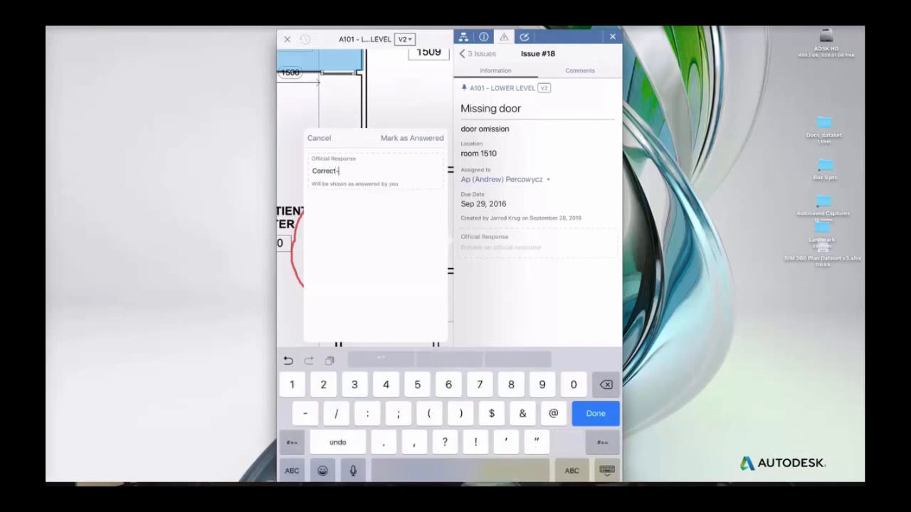
{"action": "type", "text": "w"}
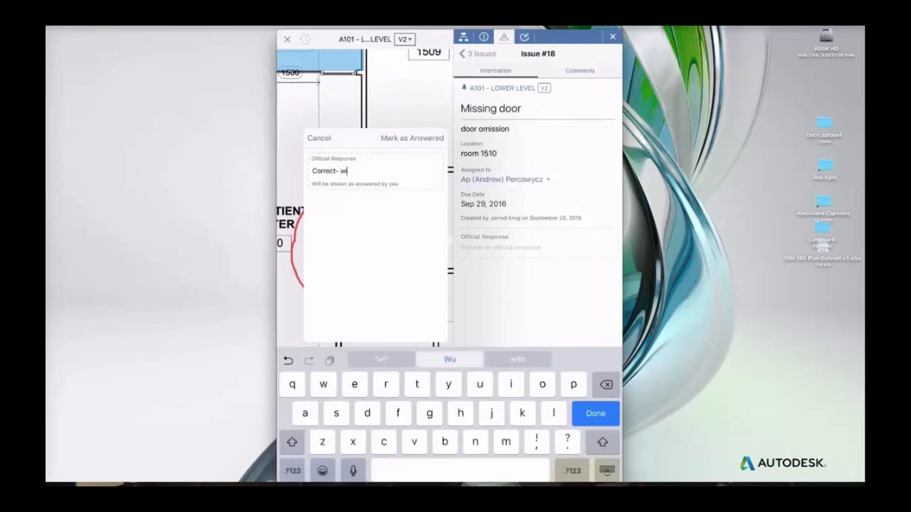
{"action": "type", "text": "ill re"}
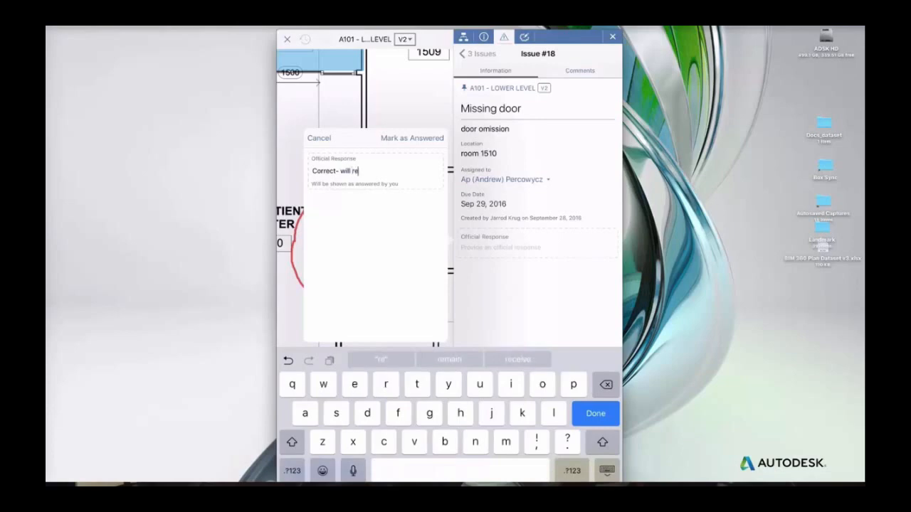
{"action": "type", "text": "-"}
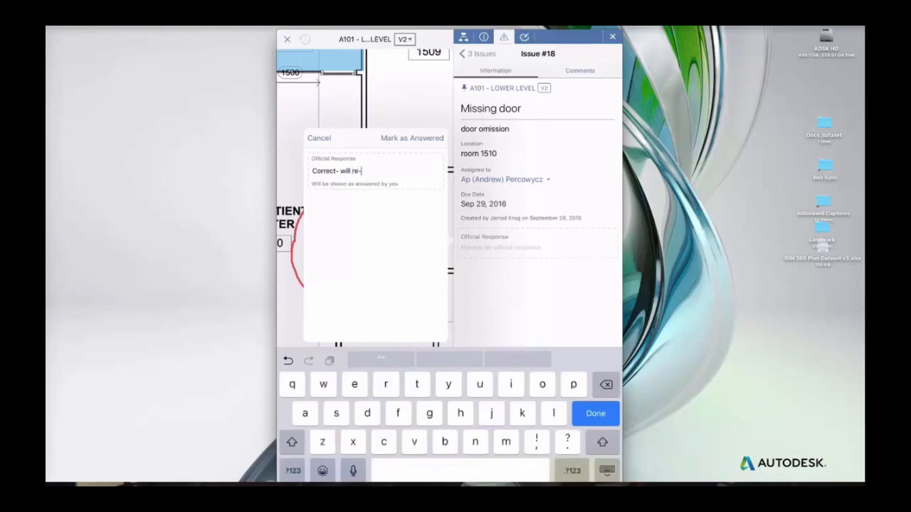
{"action": "type", "text": "add in next post"}
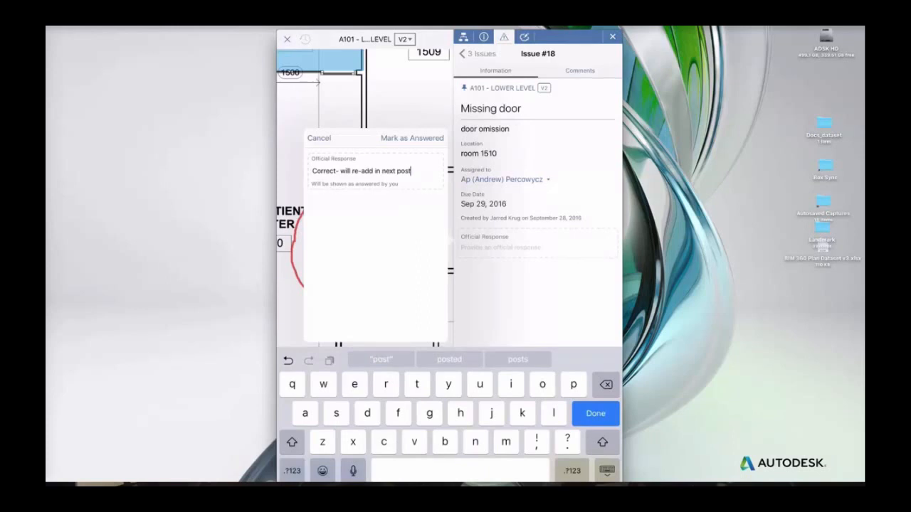
{"action": "left_click", "coordinate": [595, 413]}
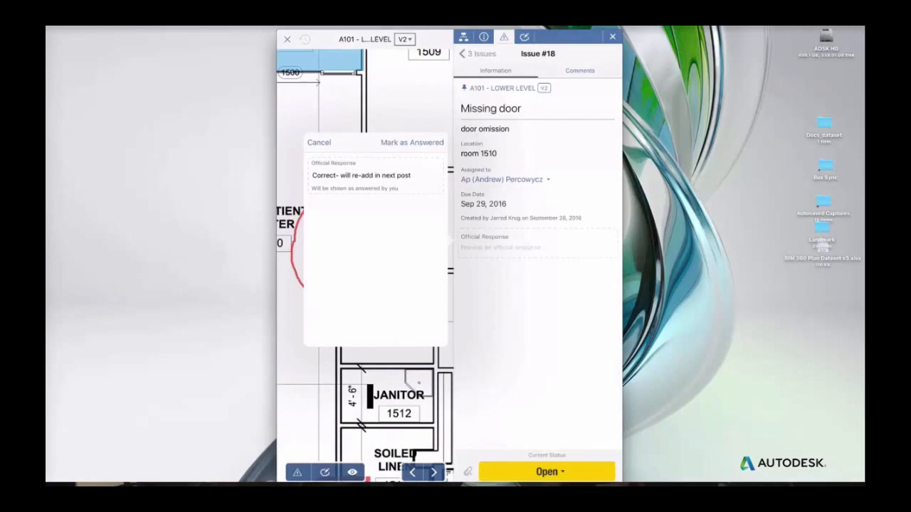
Mark issue #18 as Answered with the entered official response
{"action": "left_click", "coordinate": [411, 142]}
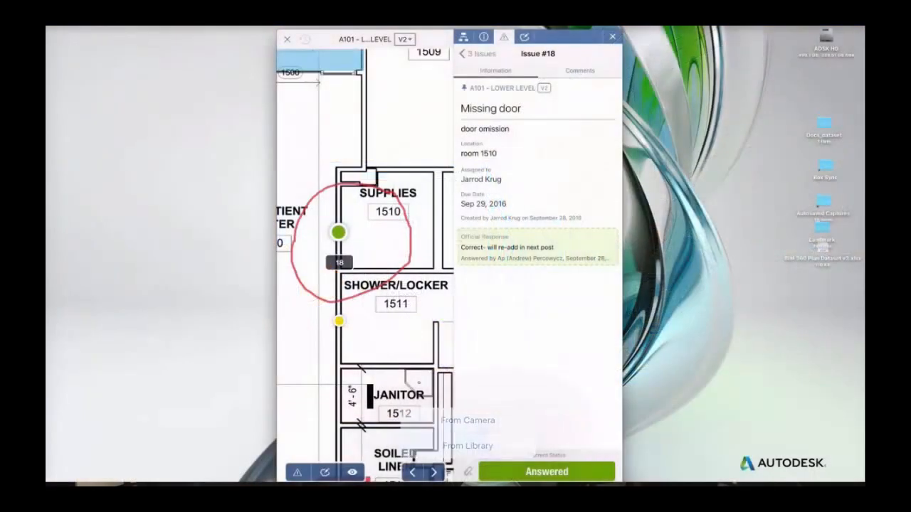
Capture a new photo From Camera to attach to issue #18
{"action": "left_click", "coordinate": [468, 420]}
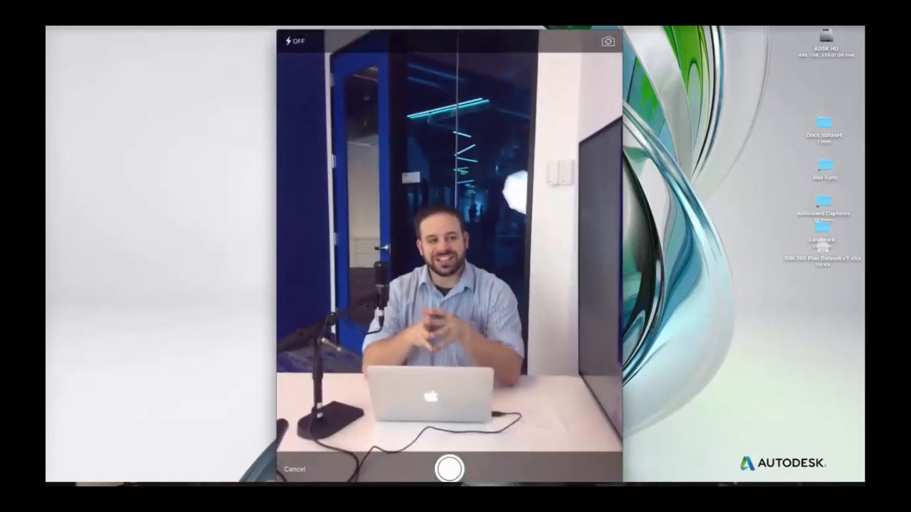
{"action": "left_click", "coordinate": [448, 468]}
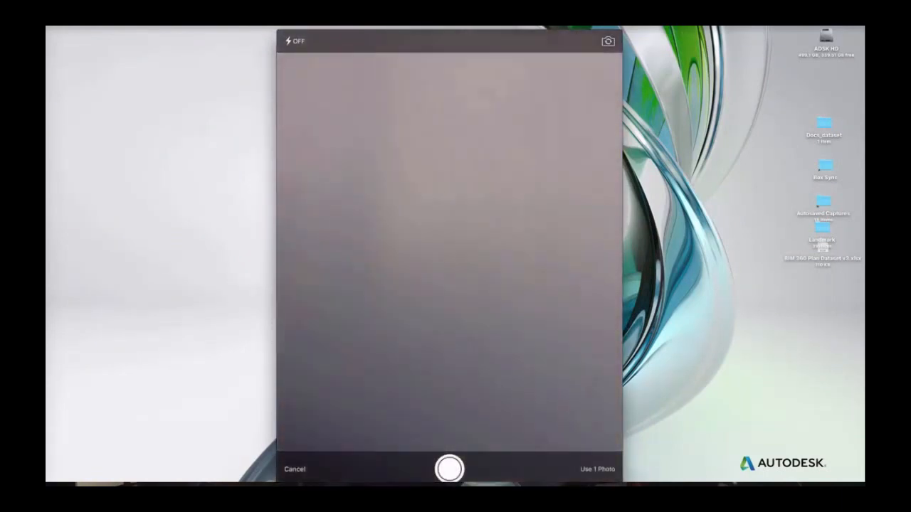